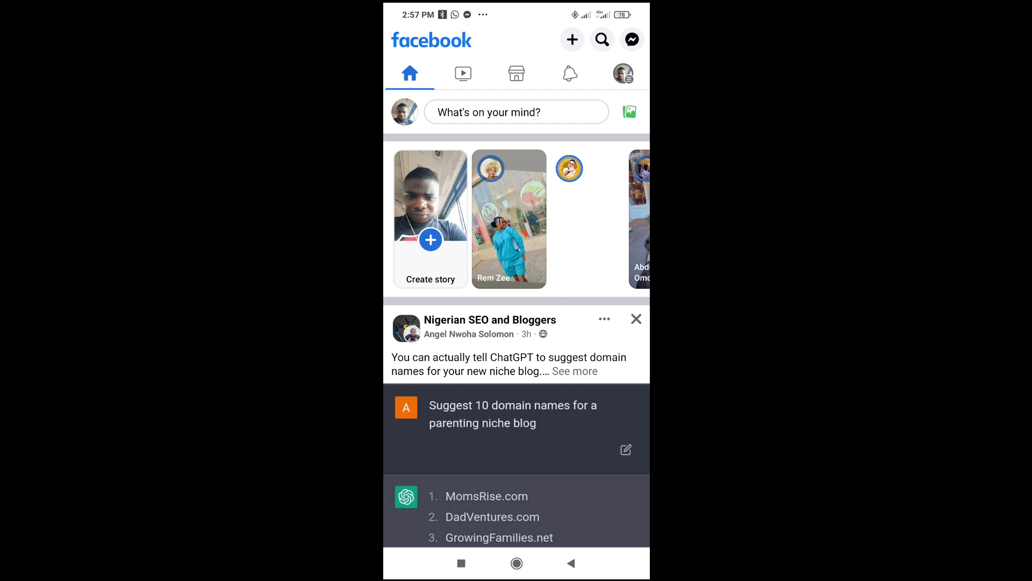
Step: Open the 'What's on your mind?' composer from the top of the feed
left_click(517, 111)
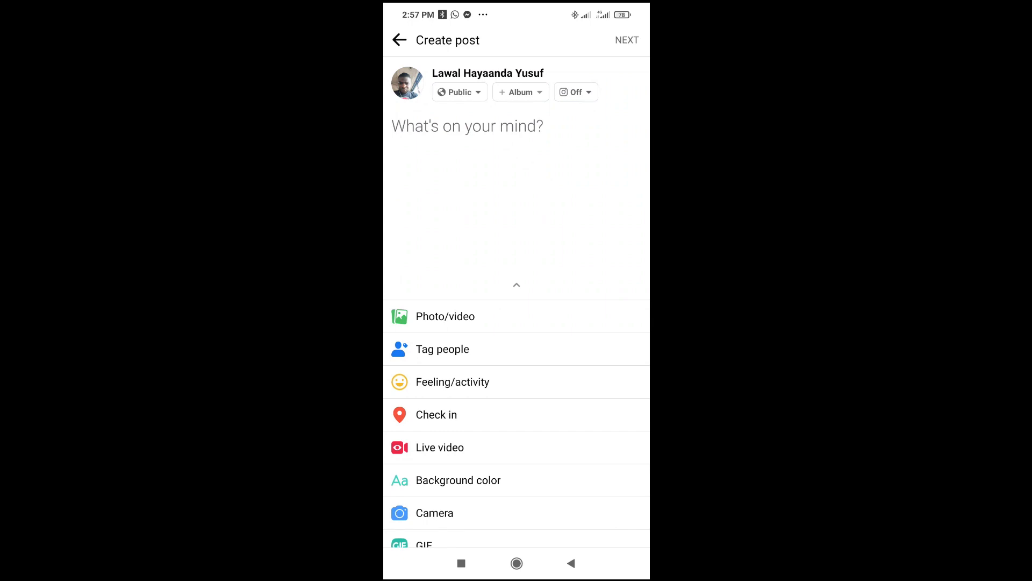
Step: Tap the post text field to bring up the Gboard keyboard
left_click(467, 126)
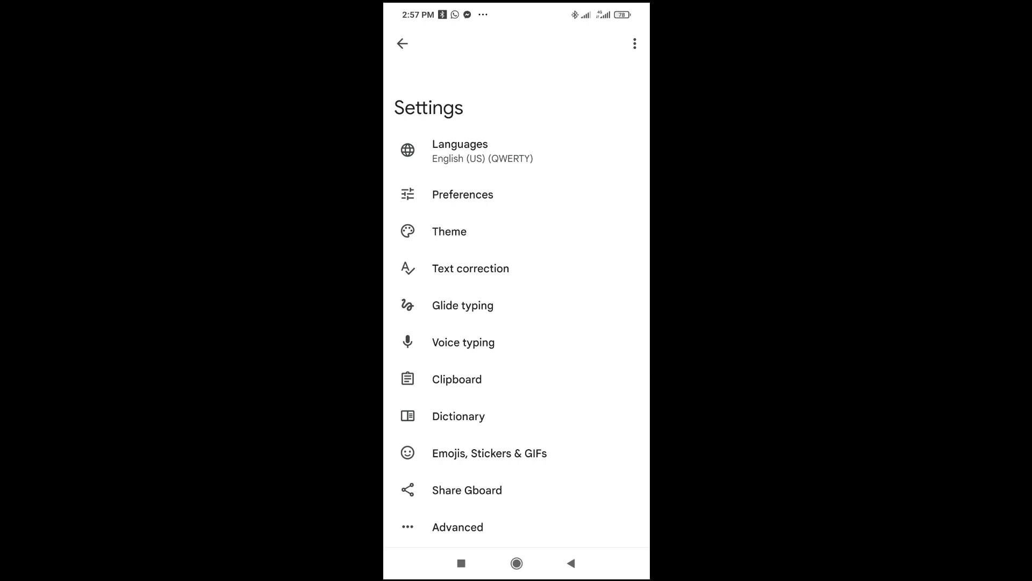
Step: Turn on Show suggestion strip in Gboard Text correction and return to settings
left_click(469, 268)
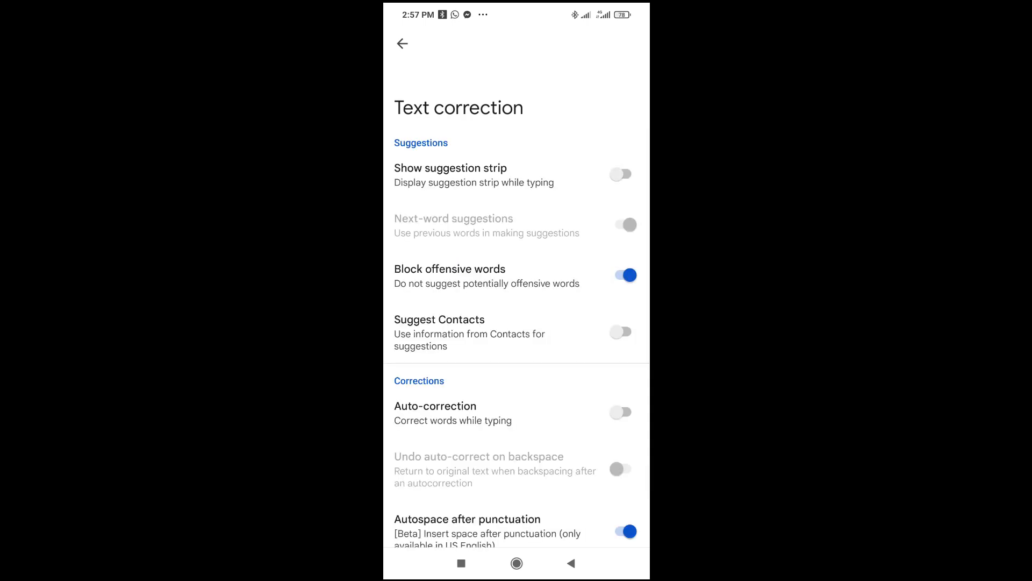
left_click(619, 174)
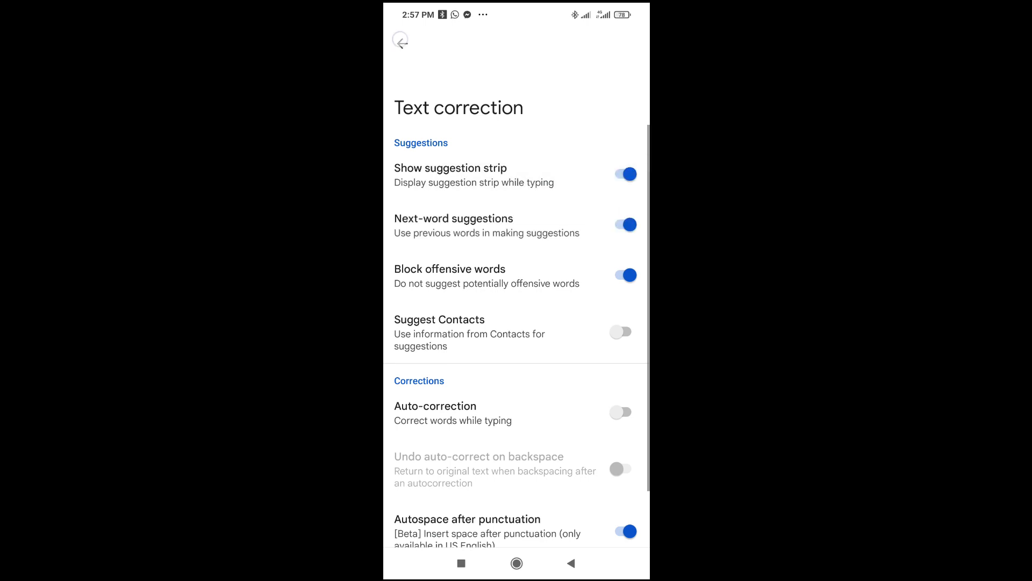
left_click(401, 43)
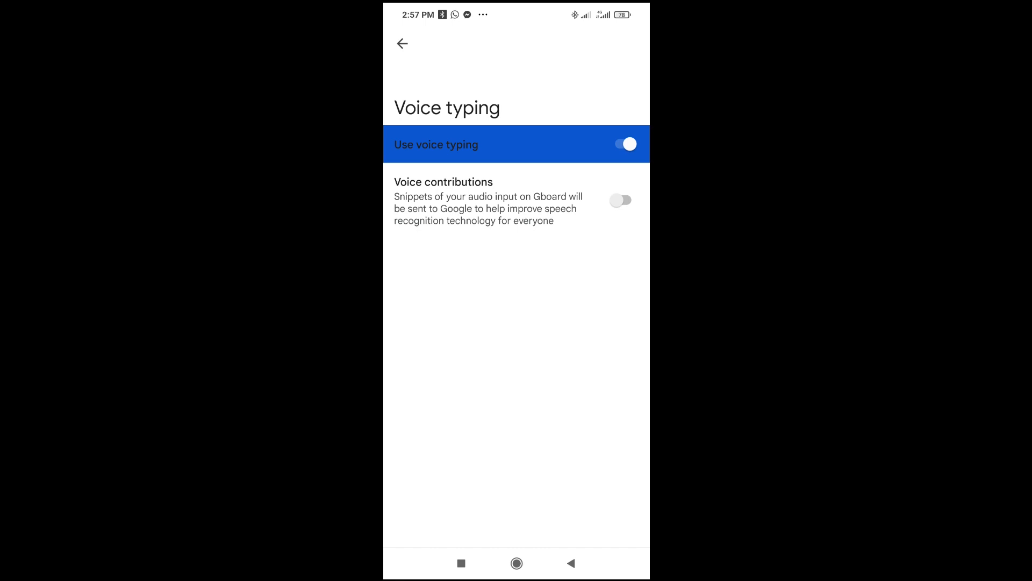
Step: Go back from Gboard Settings to Facebook's empty Create post screen
left_click(402, 43)
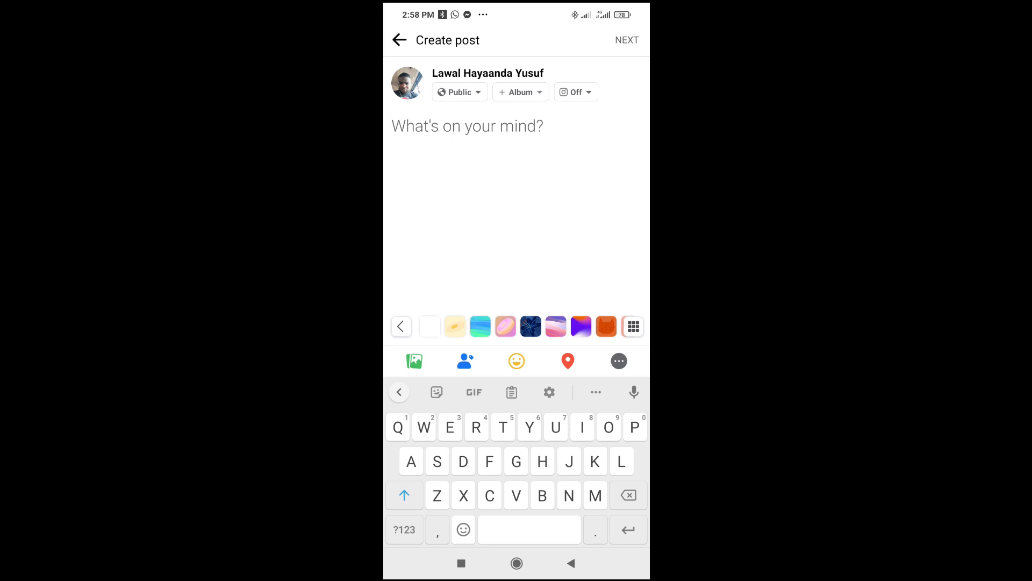
left_click(467, 126)
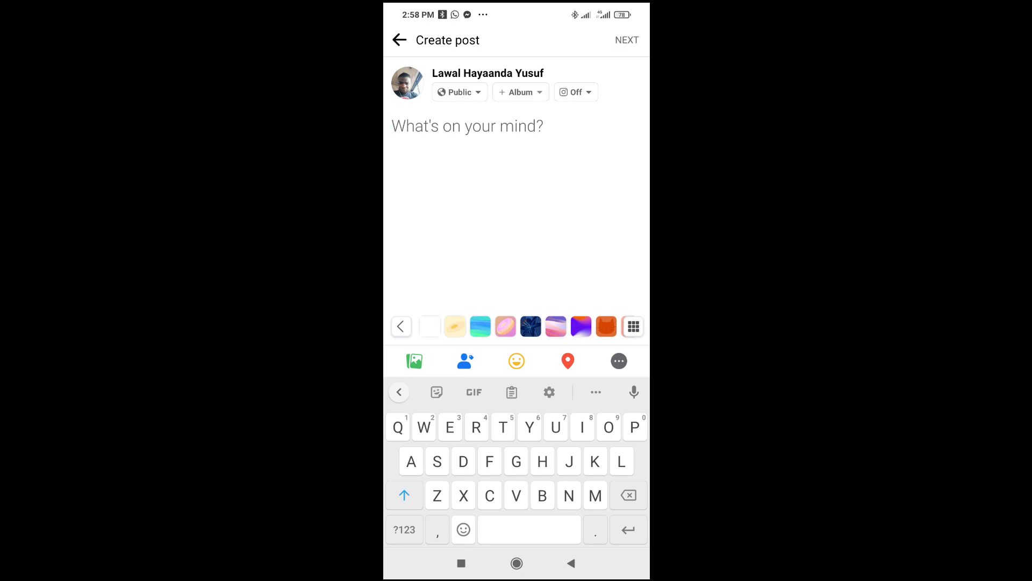
left_click(467, 126)
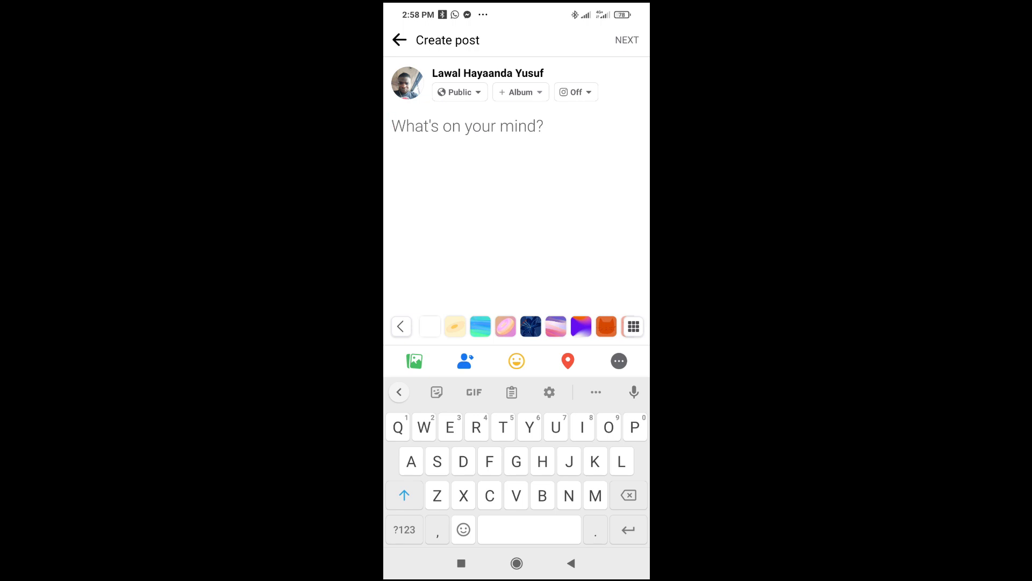
left_click(467, 126)
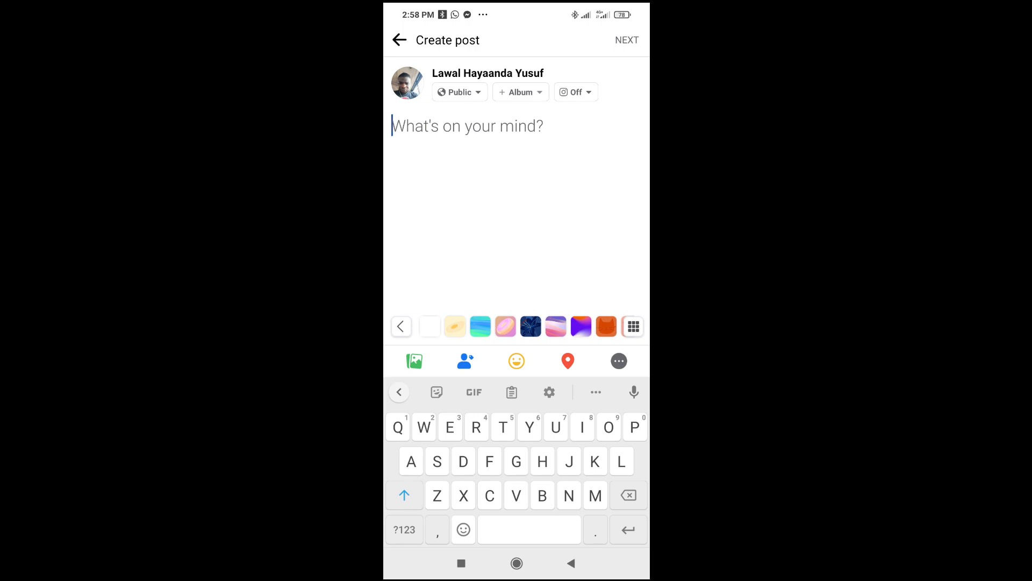